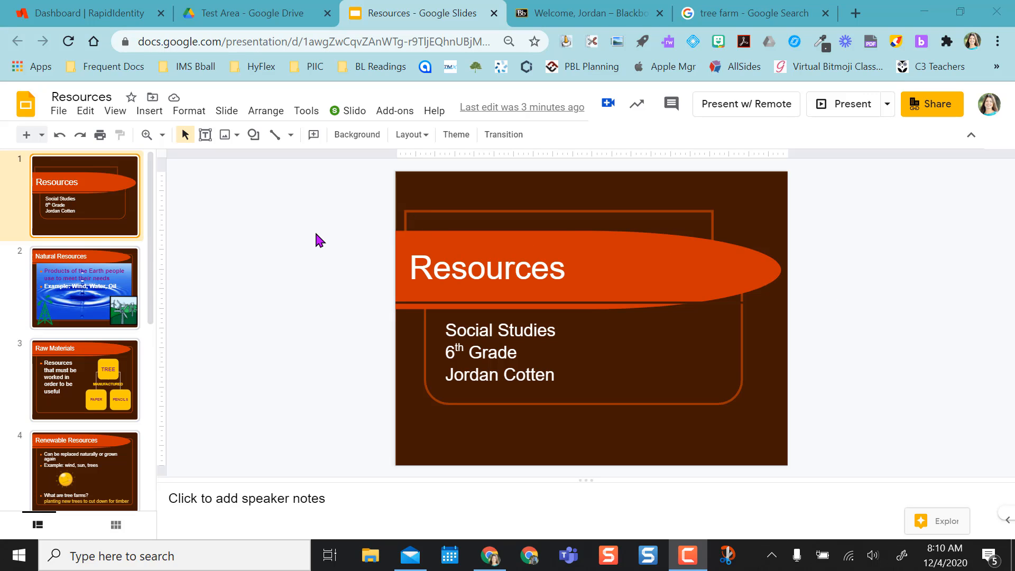
mouse_move(192, 105)
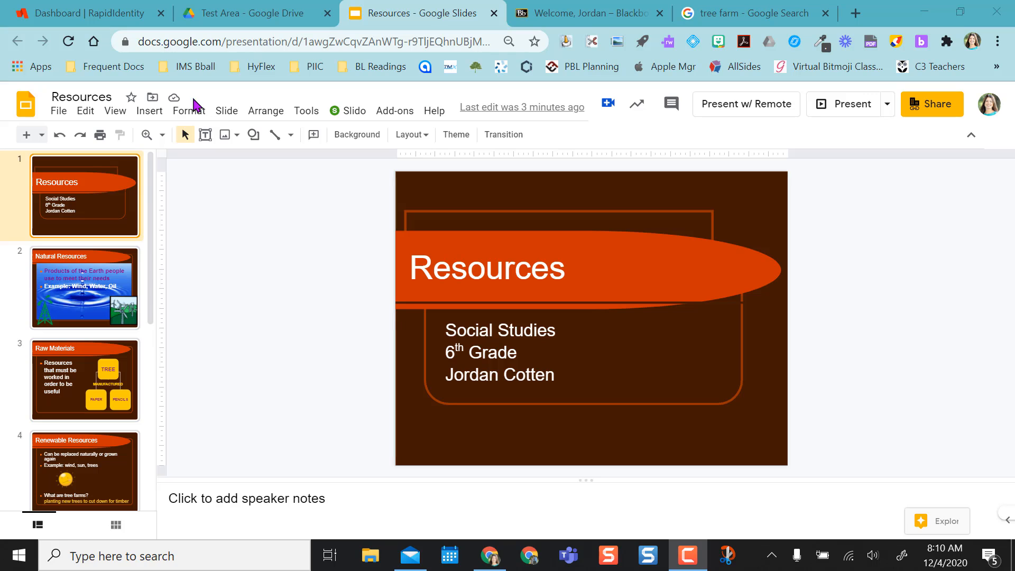
Start a web image search from Insert > Image in the Resources presentation
click(149, 111)
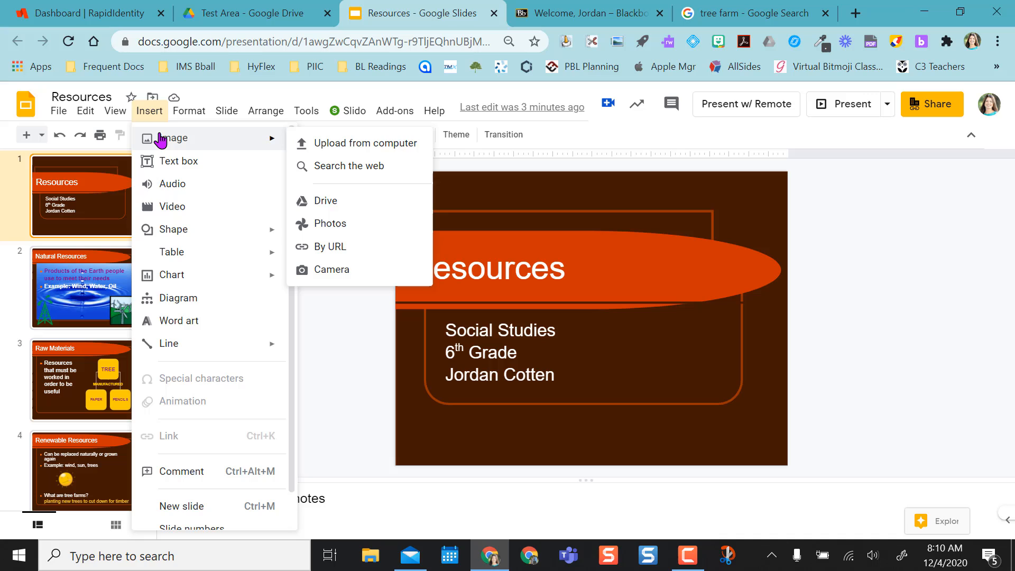
mouse_move(351, 166)
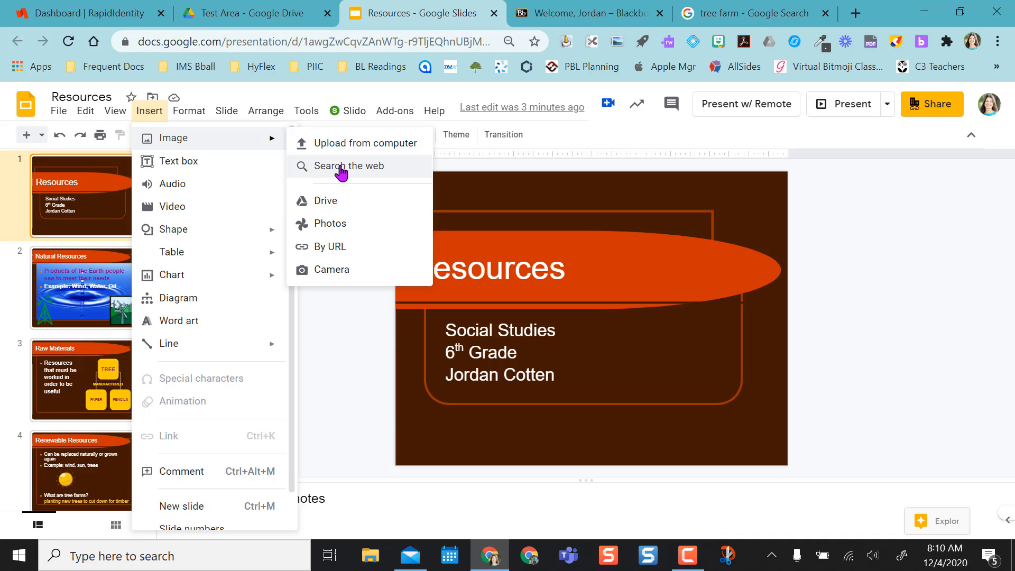
click(349, 166)
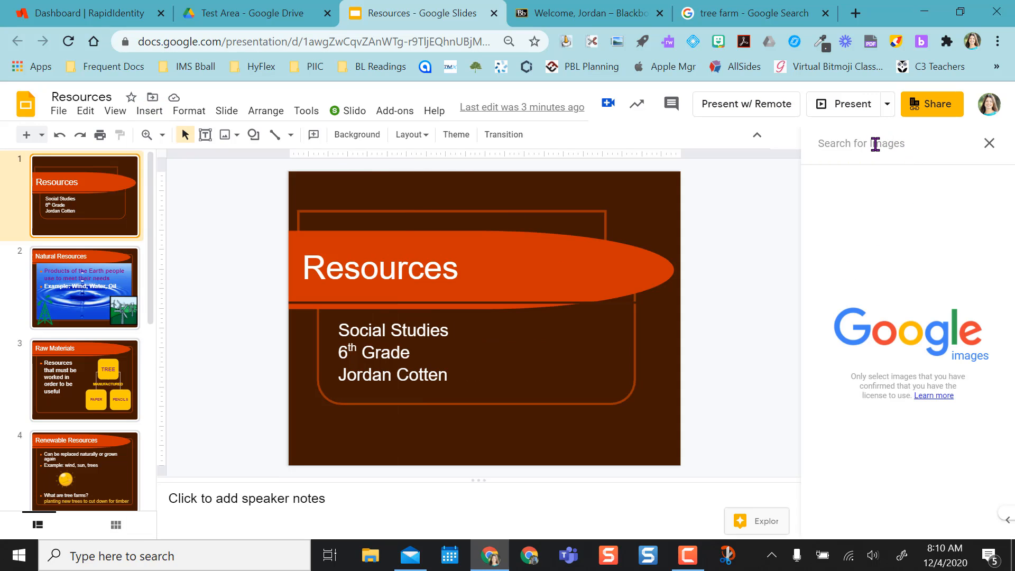
mouse_move(884, 177)
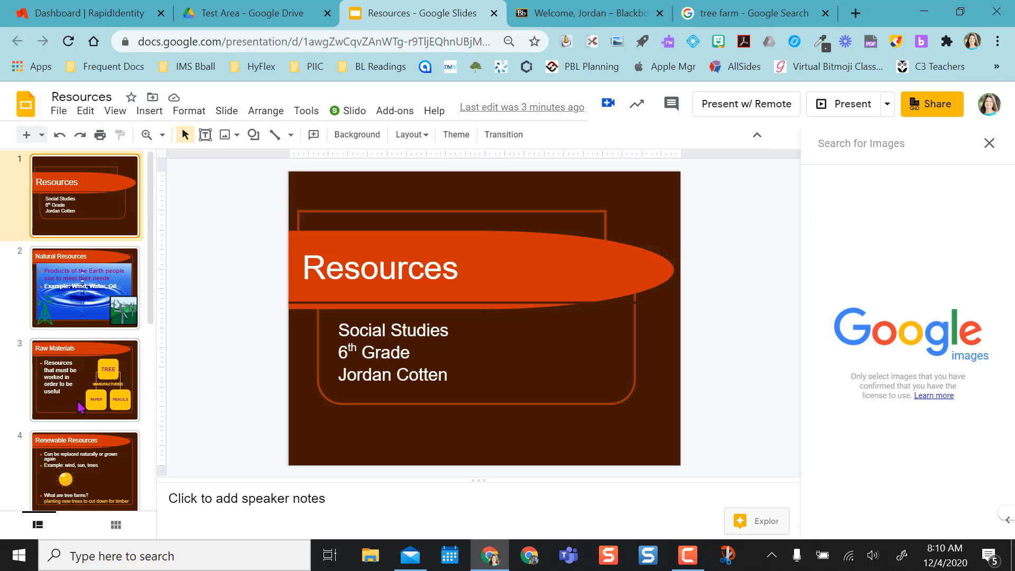
Go to the Tree Farms slide (slide 5) in the filmstrip
scroll(down, 3)
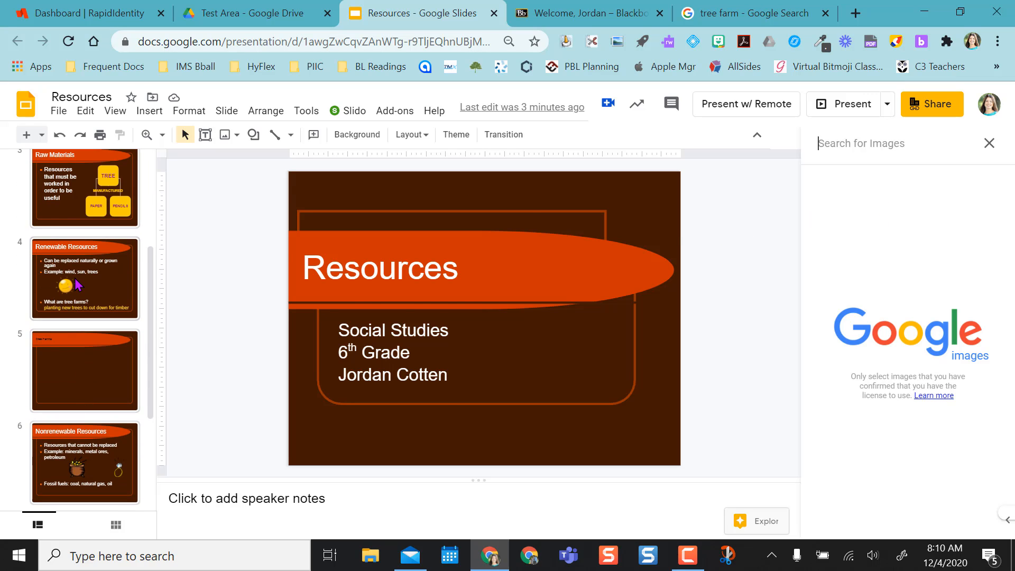
click(84, 278)
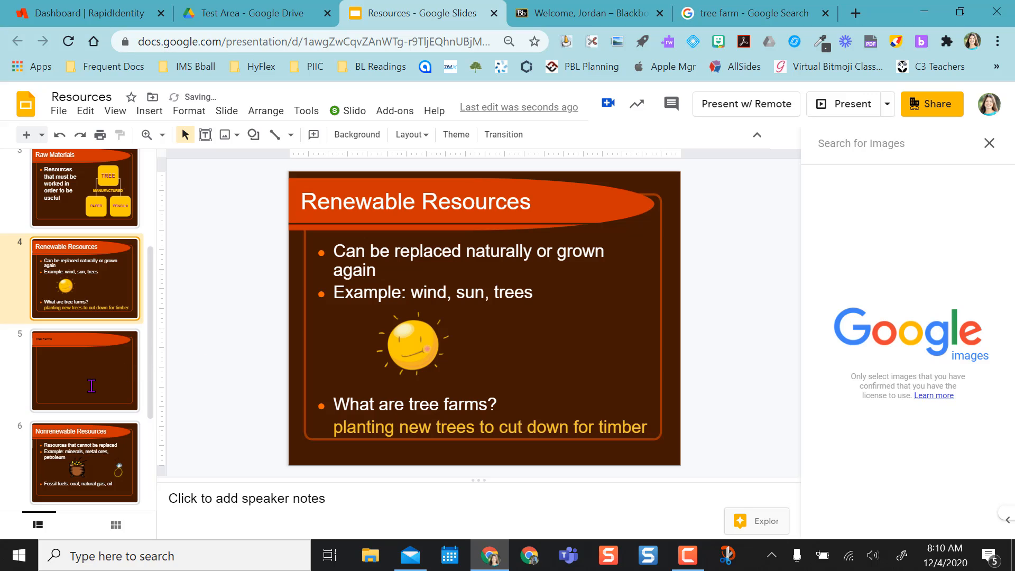
click(85, 371)
text(tree farm)
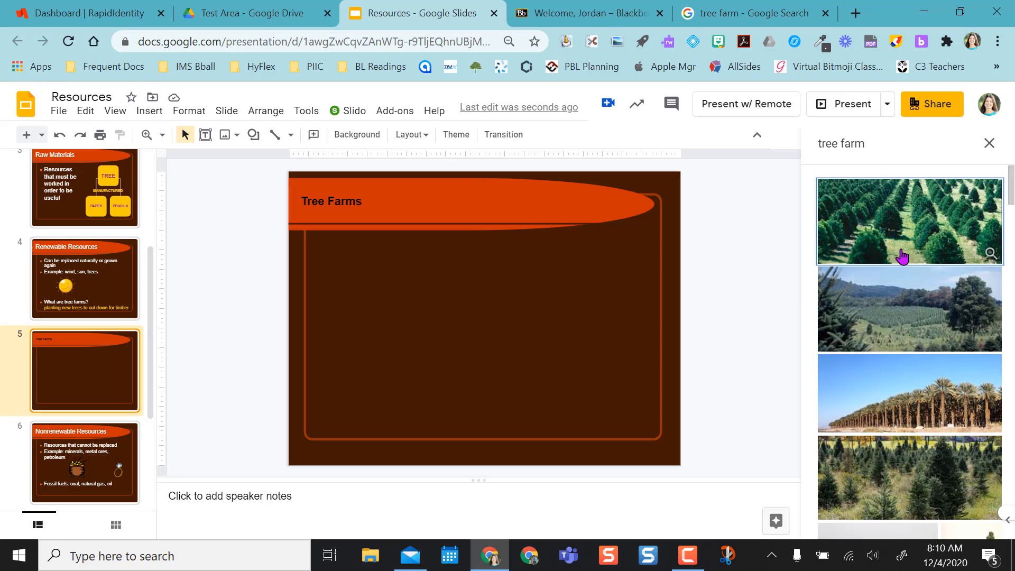
Insert the first pine-rows photo from the 'tree farm' search, then remove it again
click(906, 220)
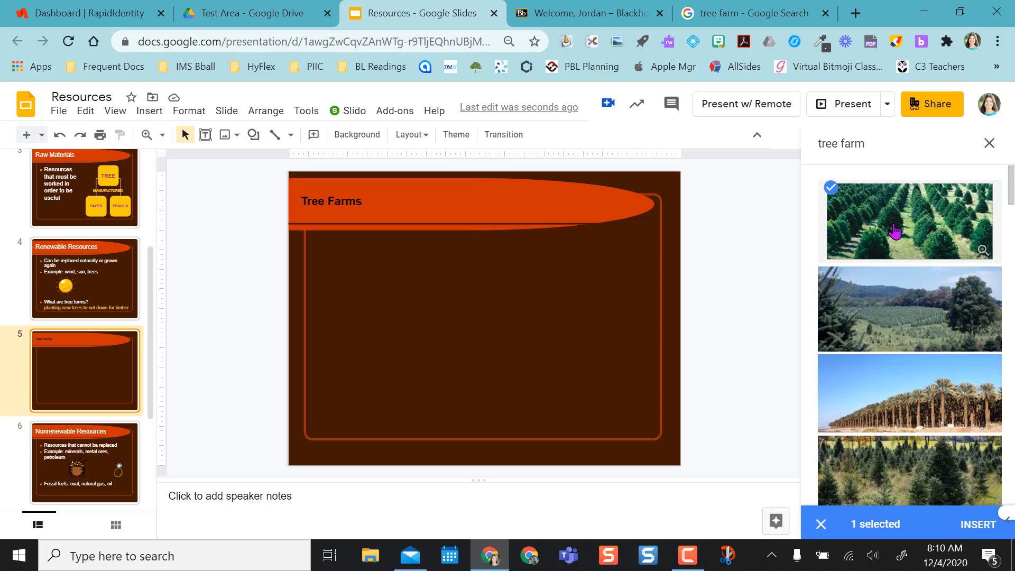
click(976, 524)
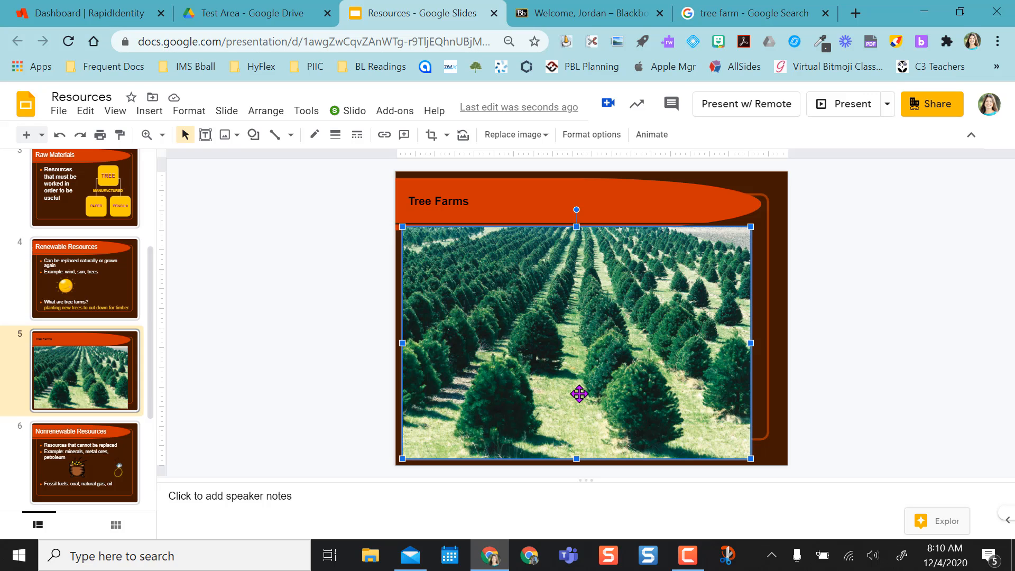
key(Delete)
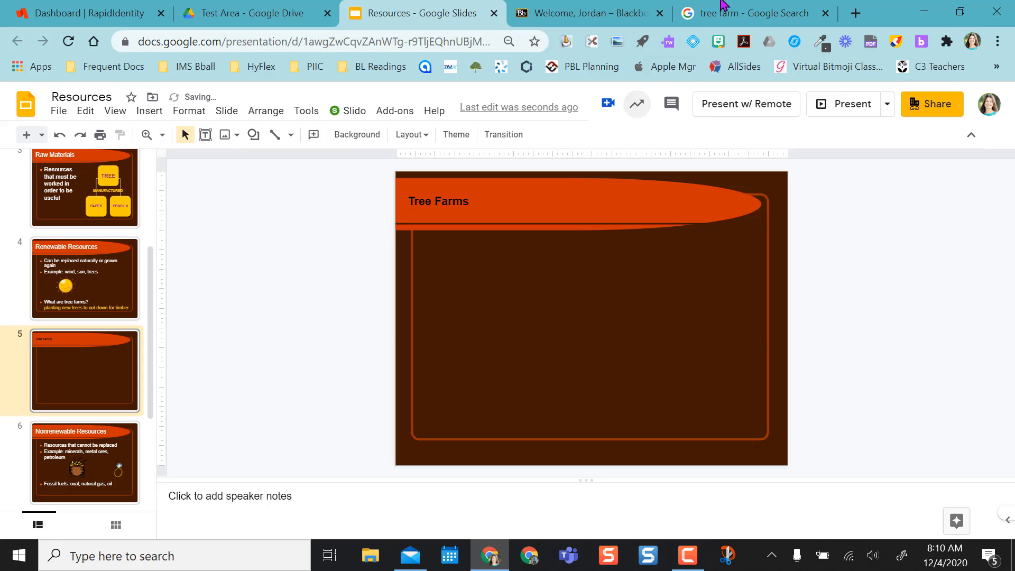
Drag the tree farm photo with horses from Google Search onto the Tree Farms slide
click(751, 13)
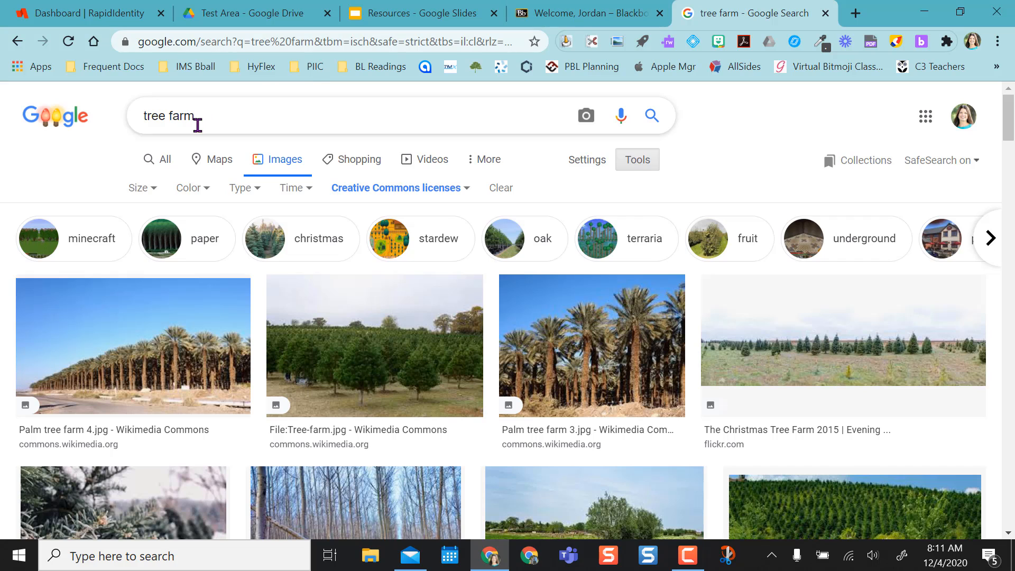
mouse_move(506, 143)
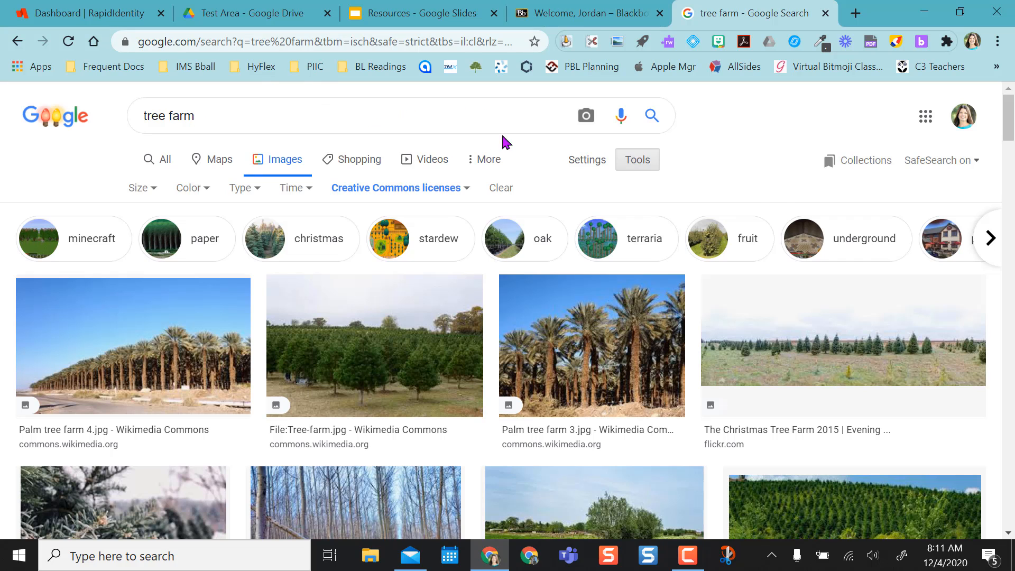
scroll(down, 3)
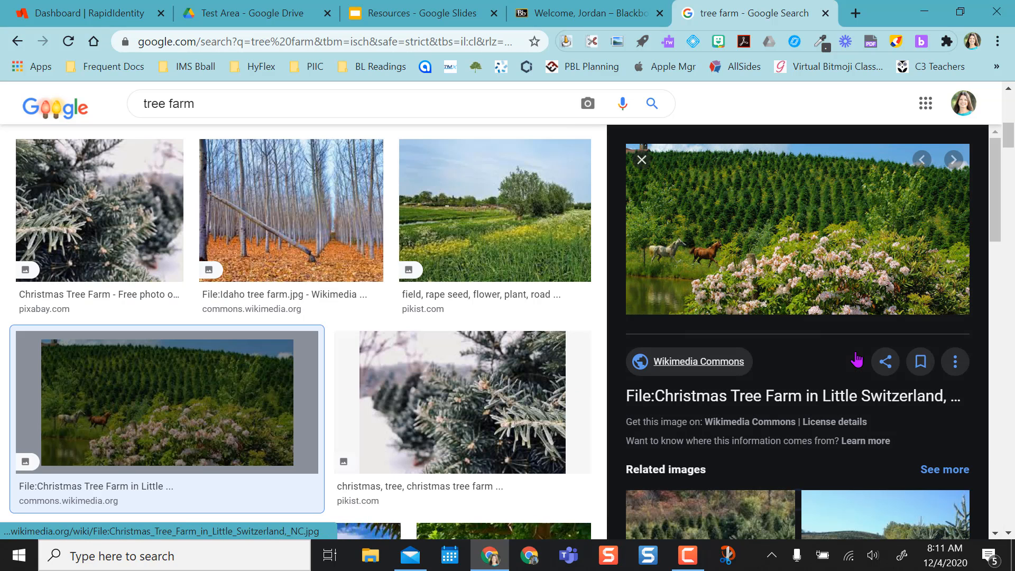
mouse_move(821, 235)
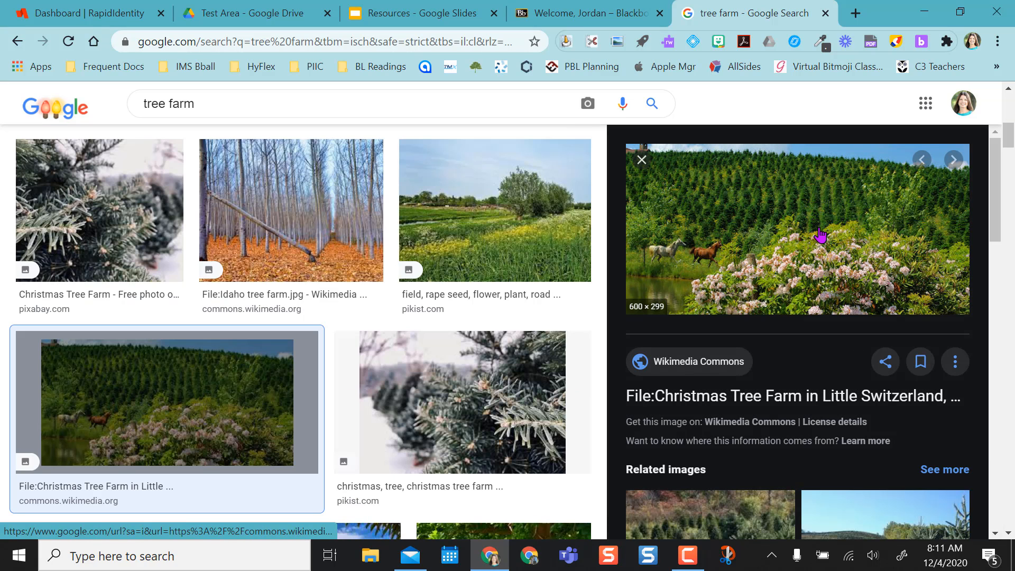
click(587, 104)
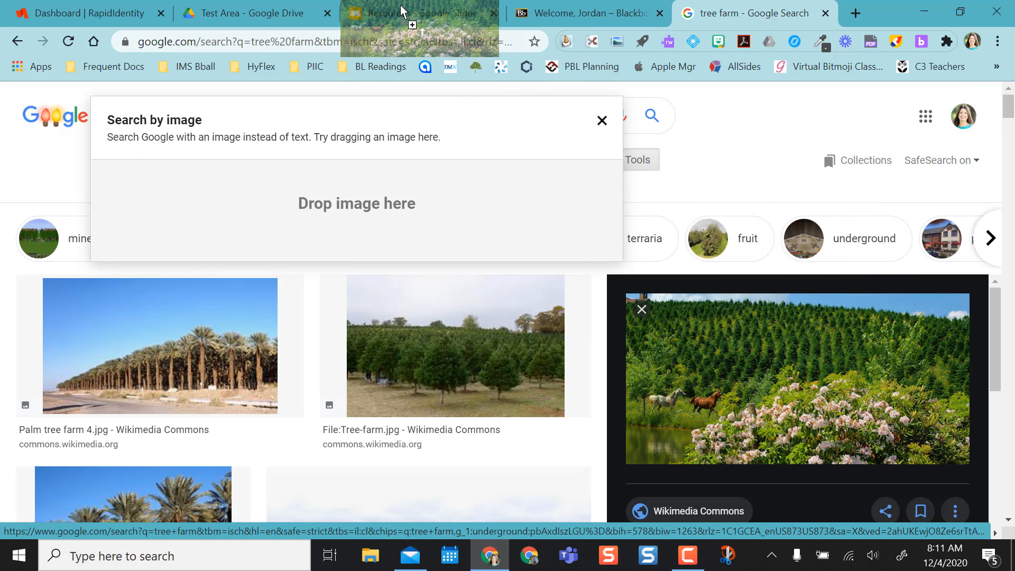
click(421, 13)
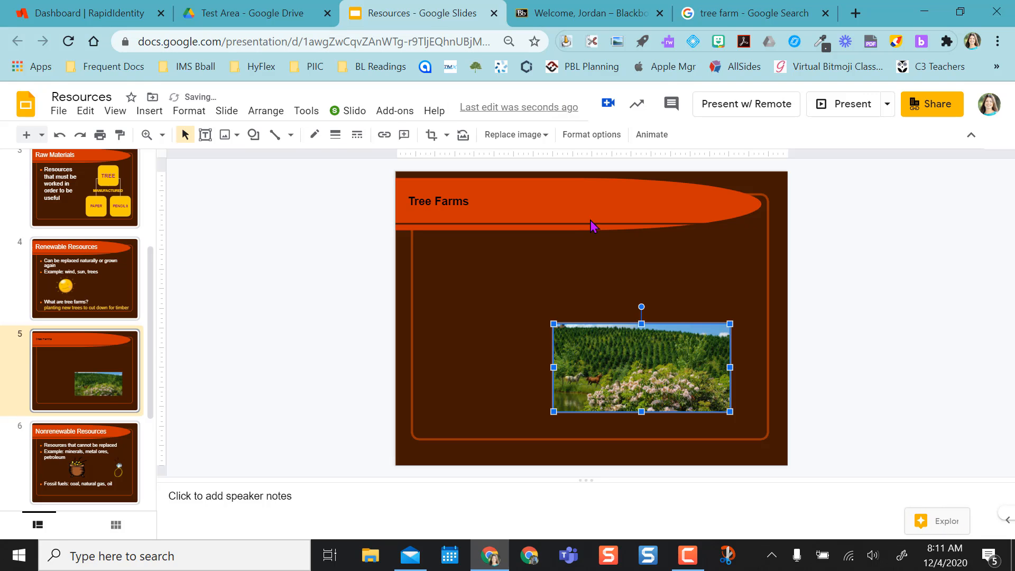
Return to the Google Search results and bring up the image's context menu
click(752, 13)
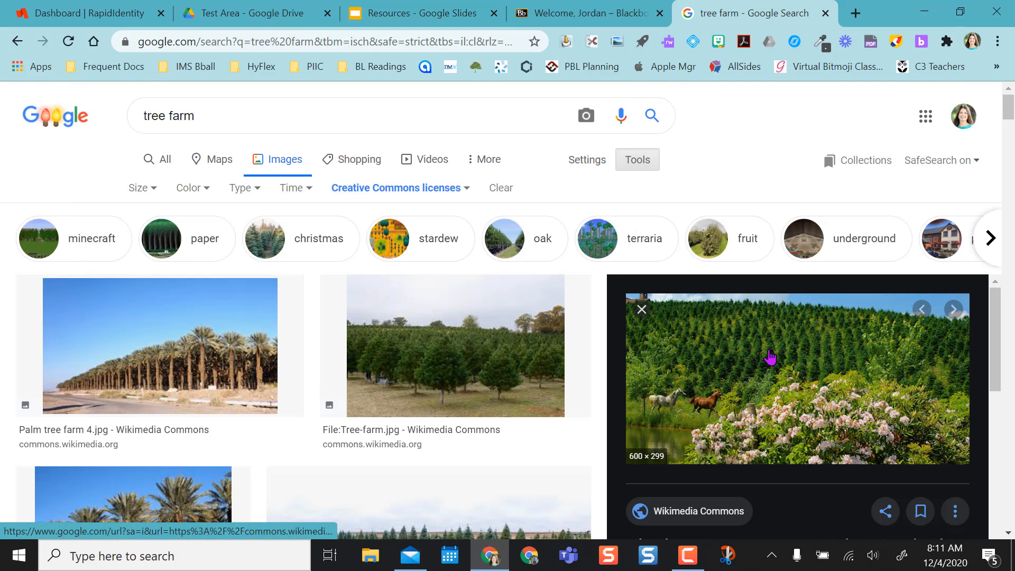
right_click(770, 357)
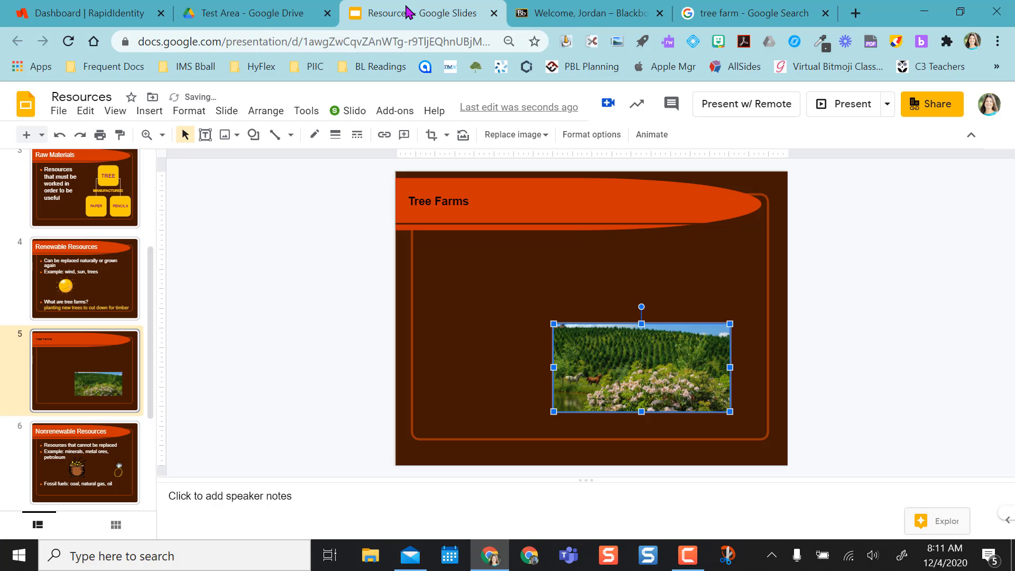
Back in the presentation, bring up Format options for the centered tree farm photo
click(752, 13)
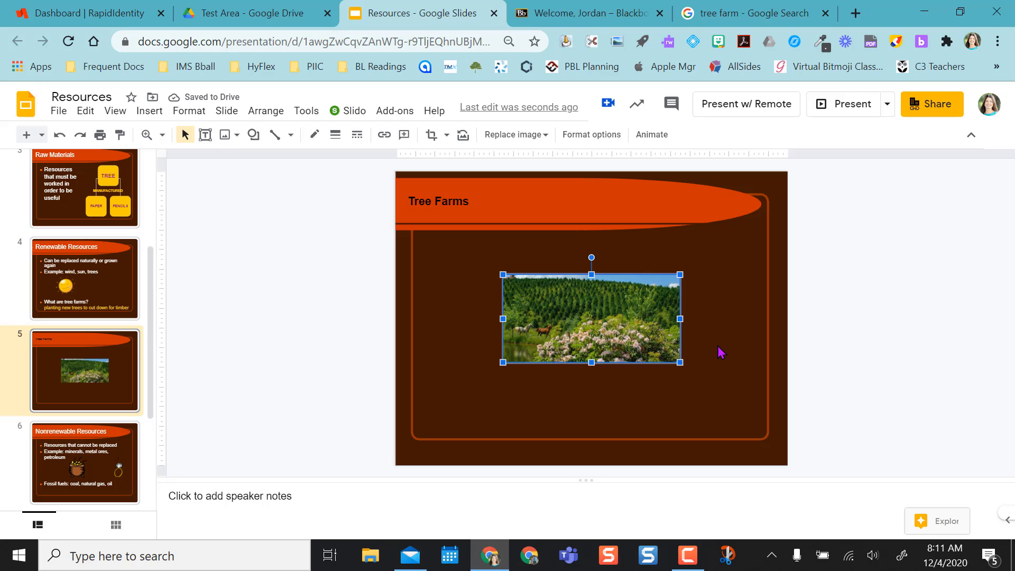
mouse_move(717, 345)
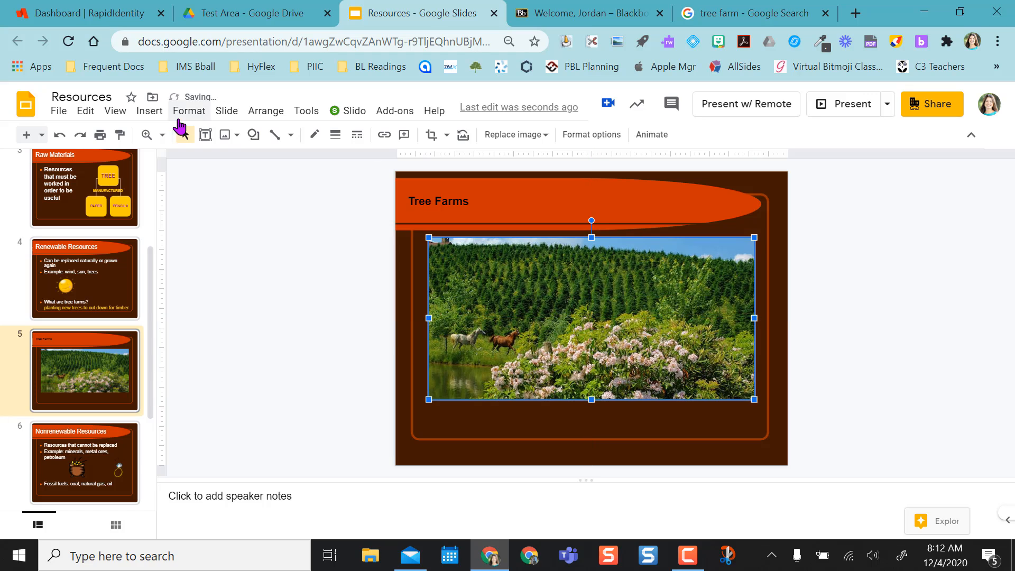
click(61, 134)
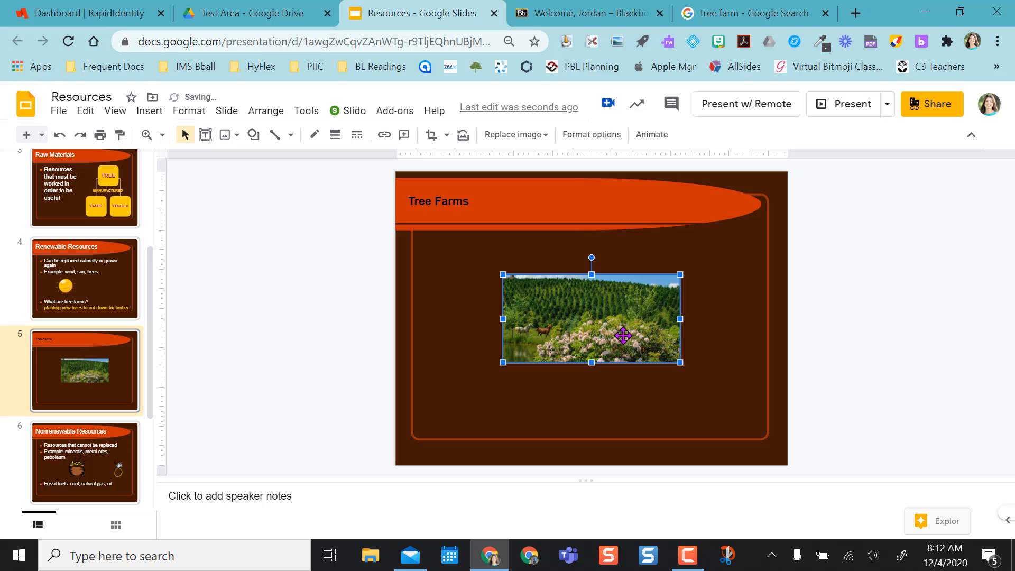
mouse_move(657, 284)
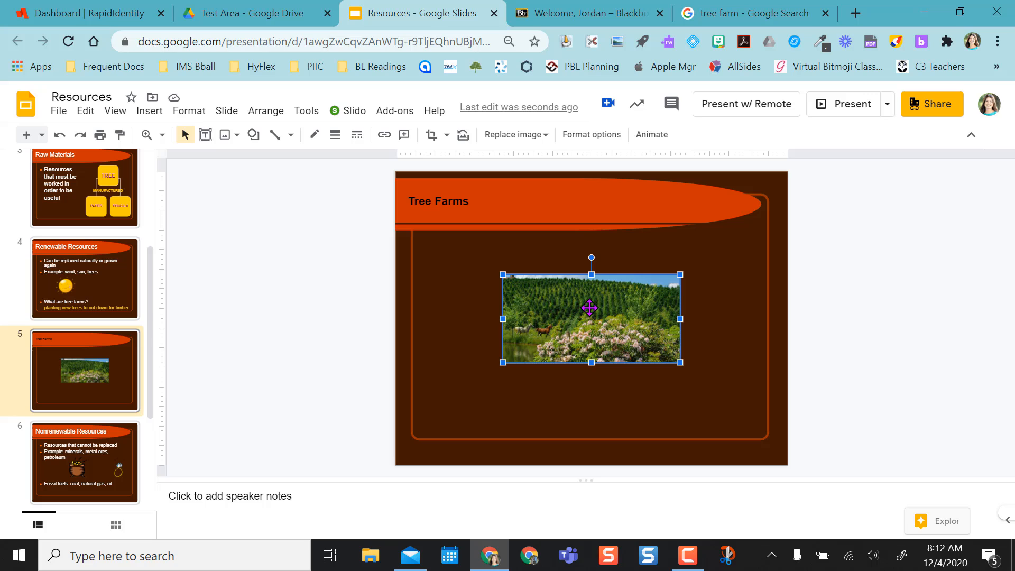
mouse_move(679, 362)
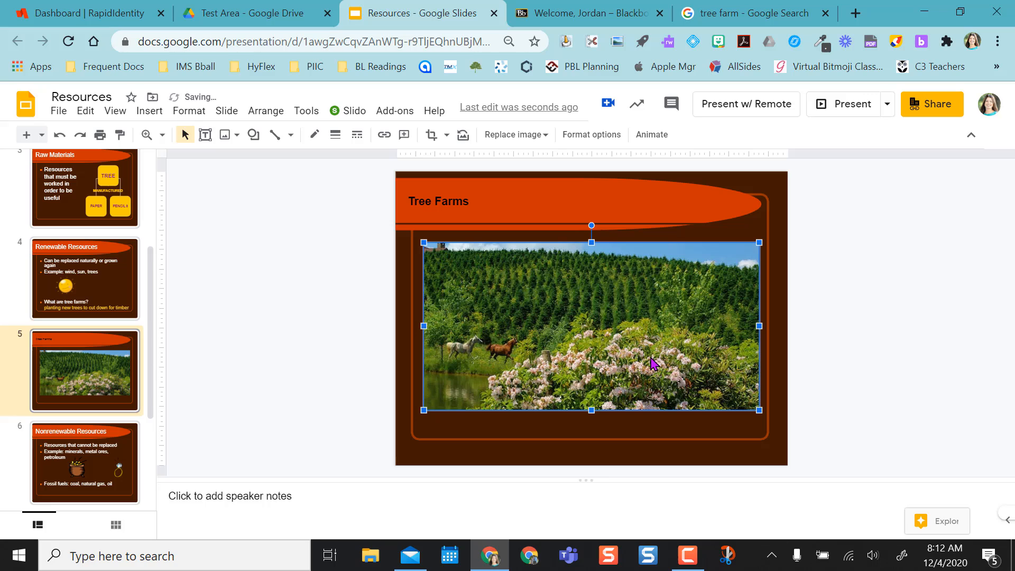
mouse_move(645, 465)
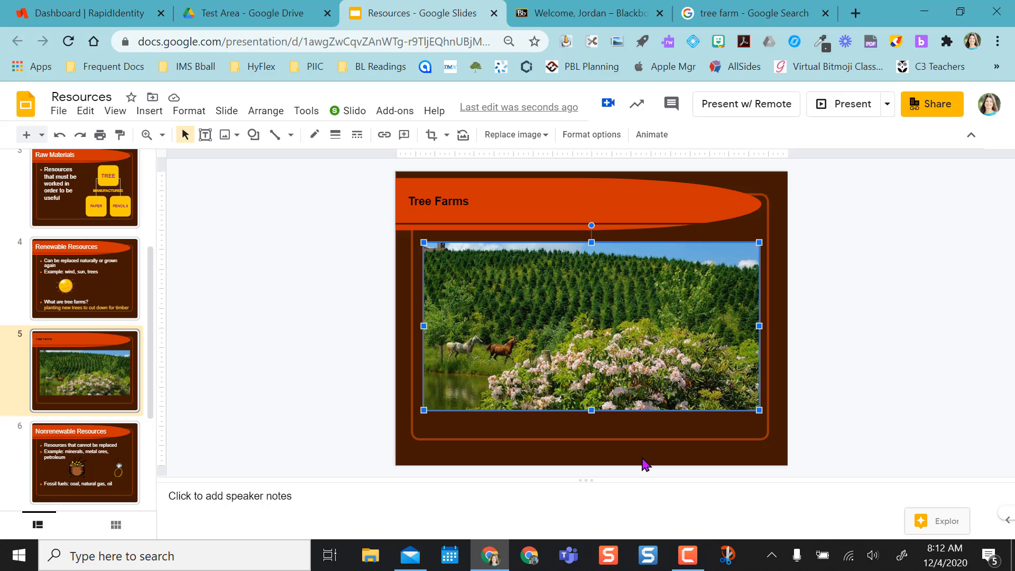
mouse_move(640, 460)
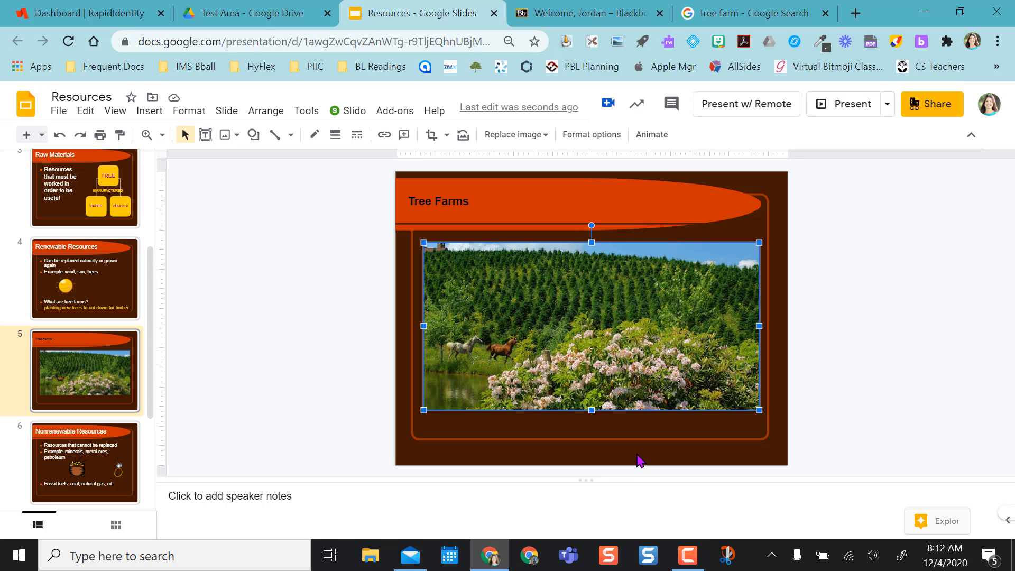
mouse_move(590, 349)
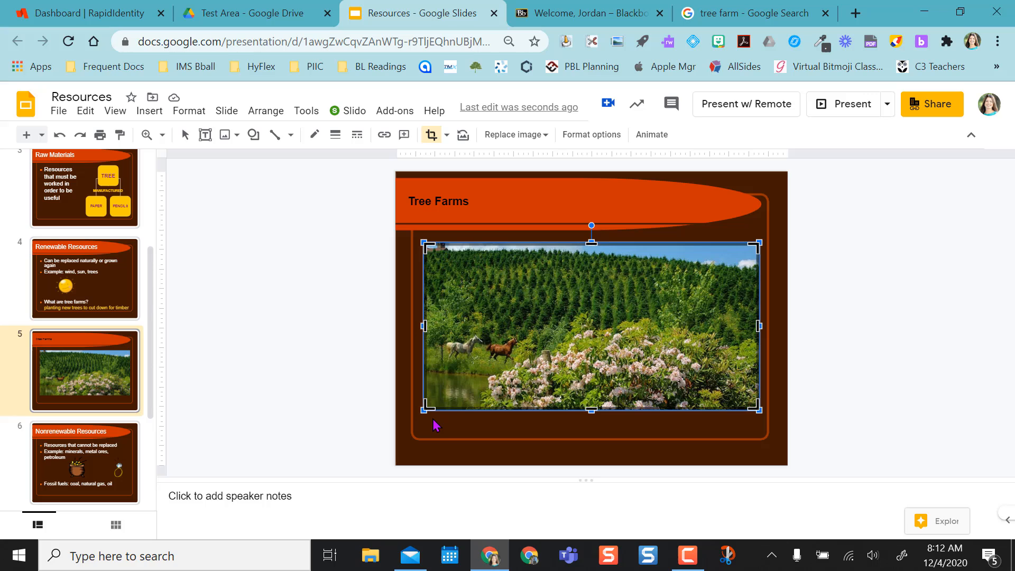
mouse_move(682, 253)
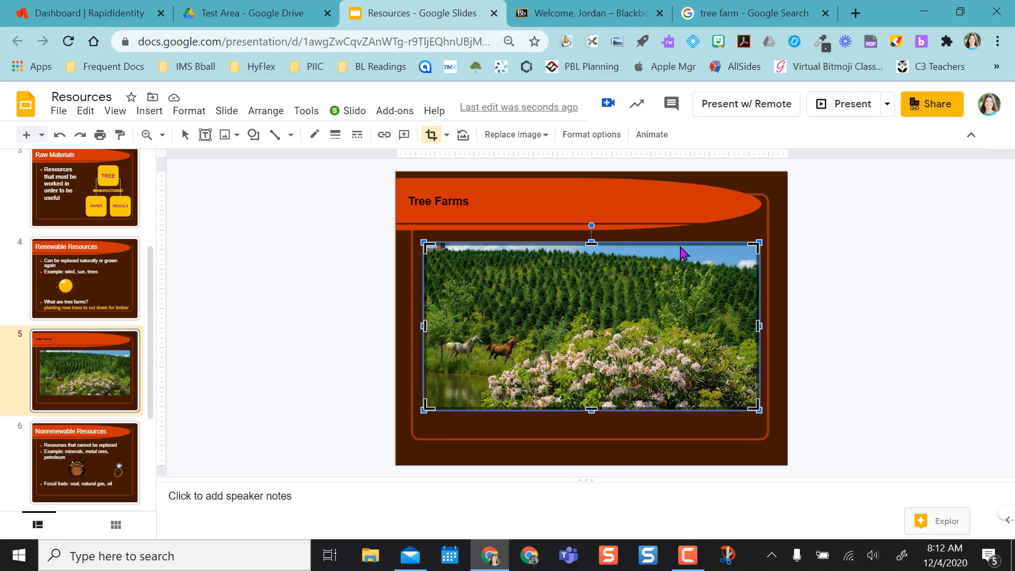
mouse_move(743, 307)
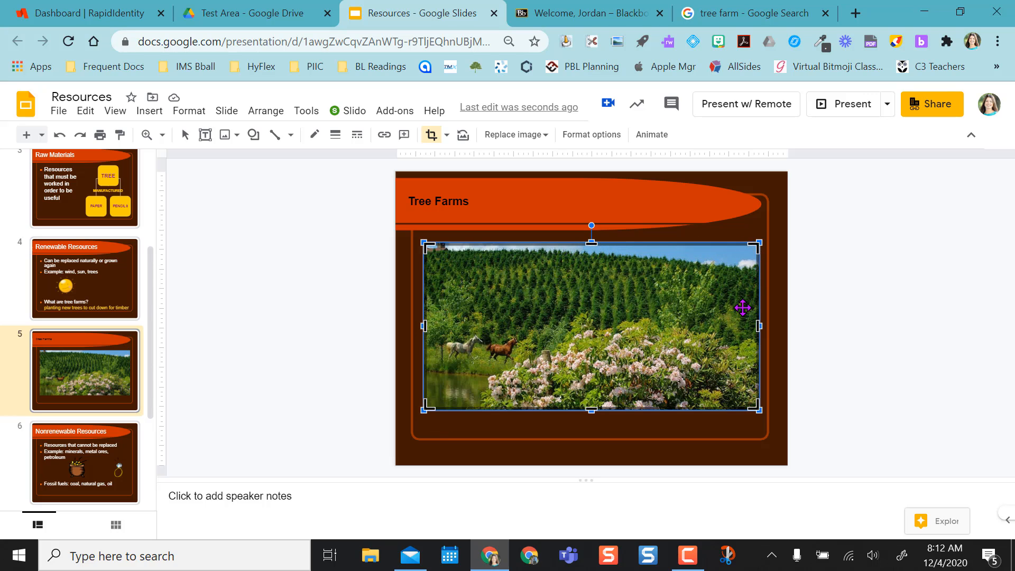
mouse_move(621, 339)
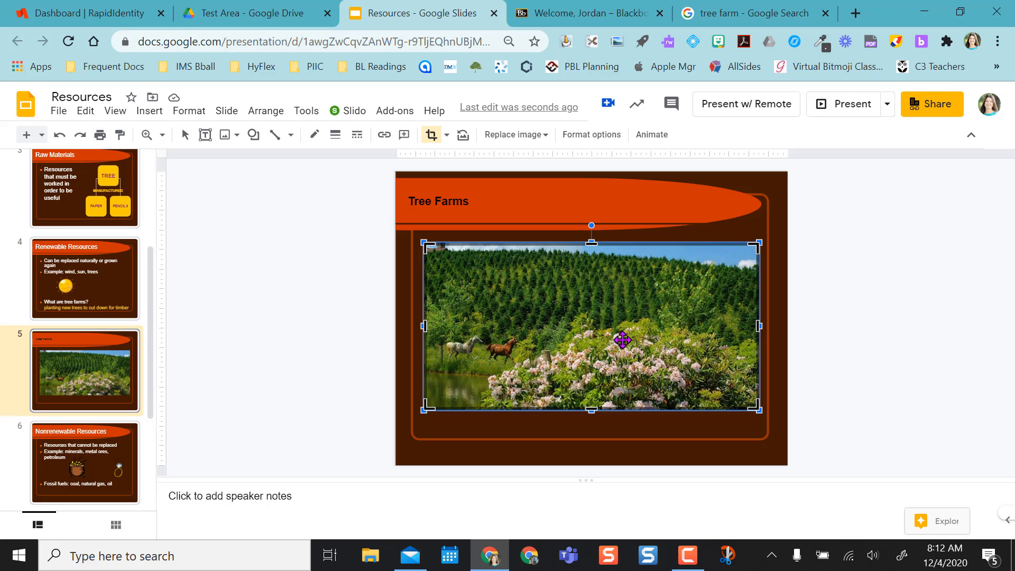
mouse_move(495, 323)
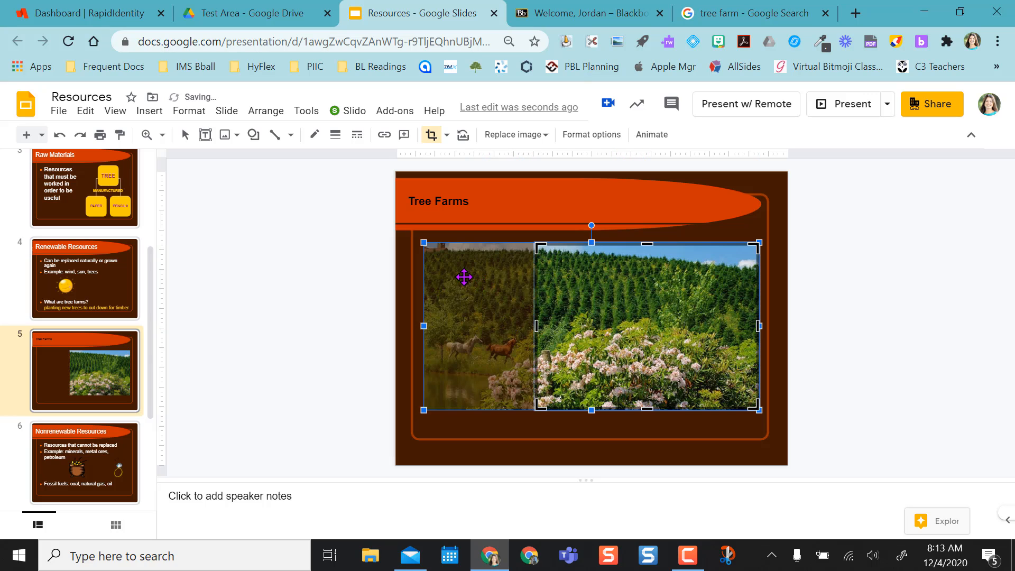
mouse_move(562, 320)
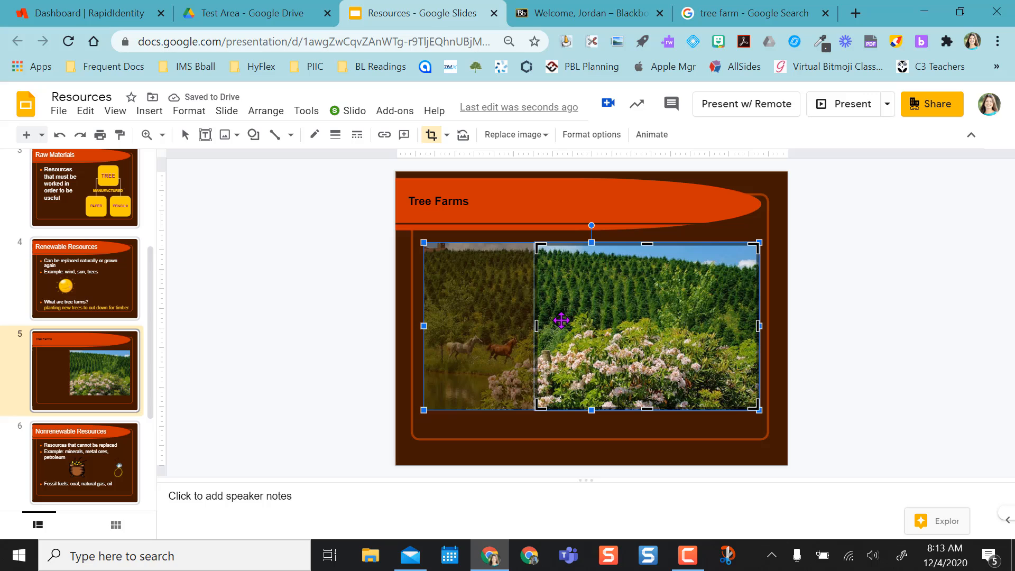
mouse_move(583, 434)
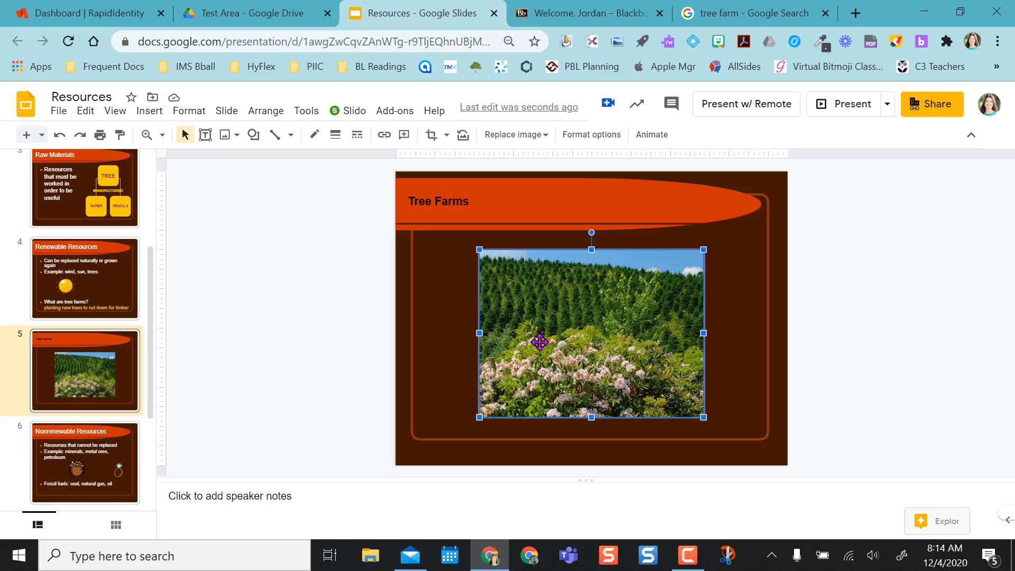
mouse_move(446, 351)
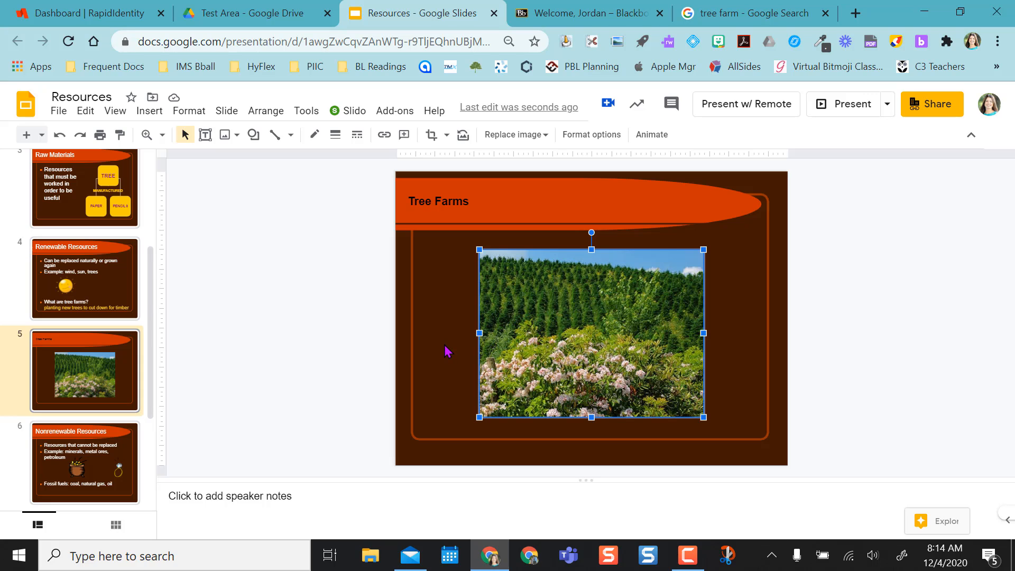
mouse_move(572, 319)
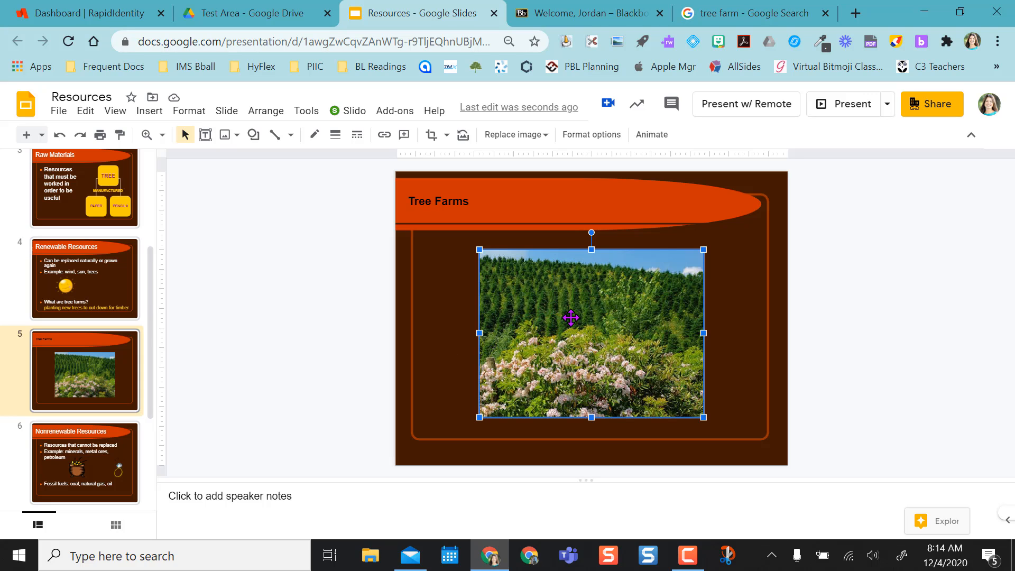
mouse_move(432, 135)
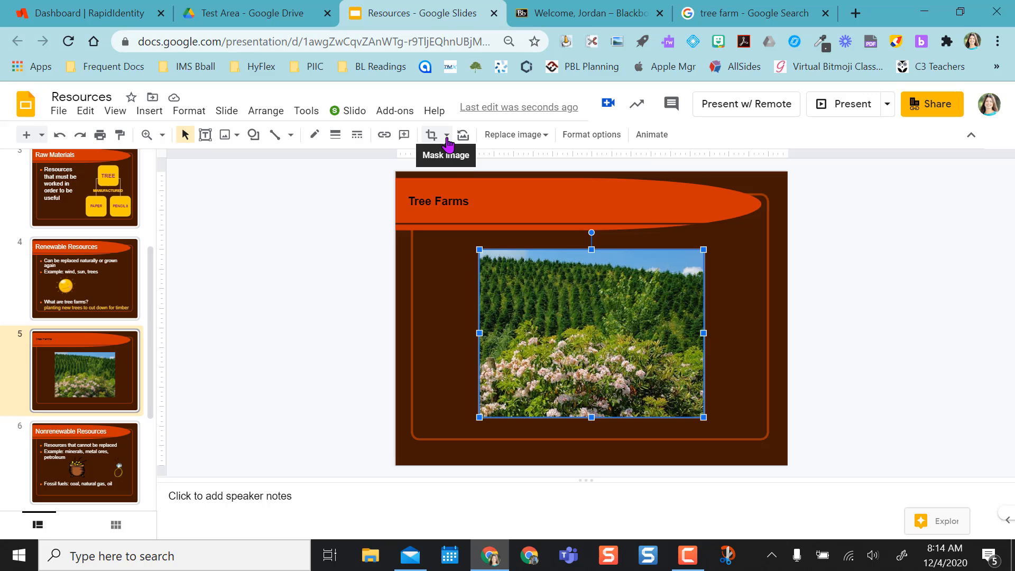
mouse_move(431, 134)
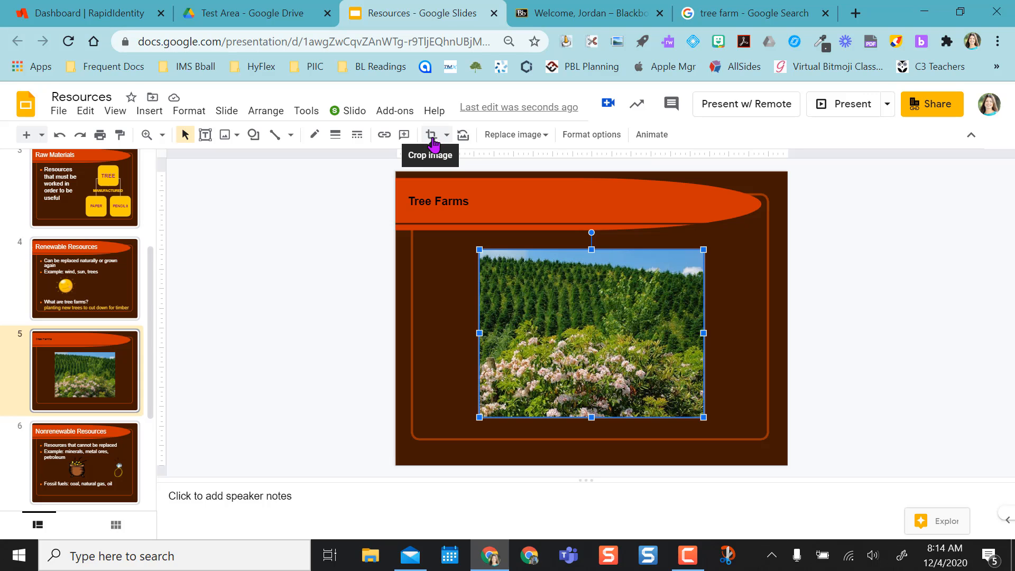
mouse_move(463, 135)
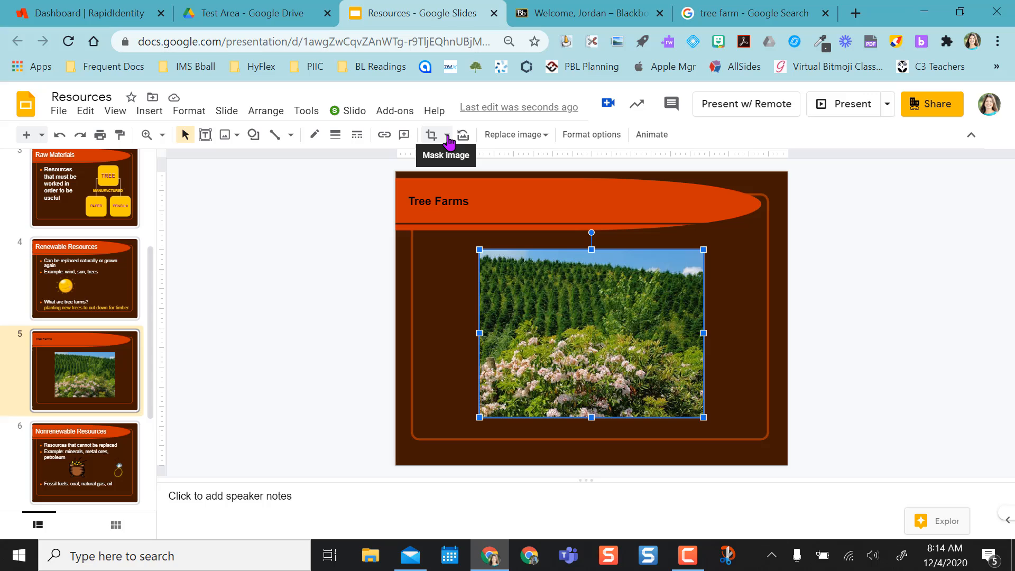
Mask the cropped tree farm photo as a pentagon from the Shapes list
click(447, 134)
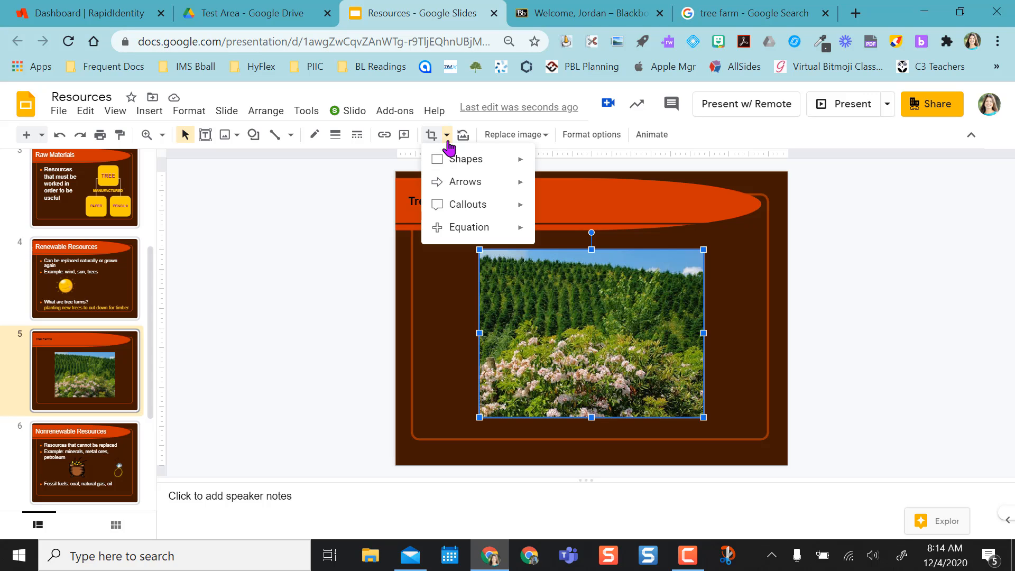
click(467, 159)
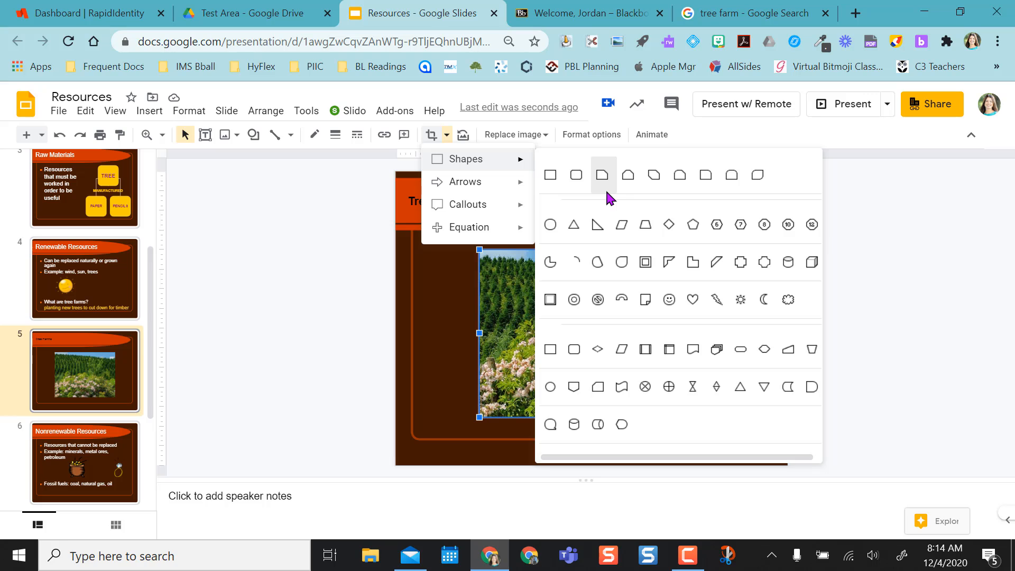
mouse_move(691, 224)
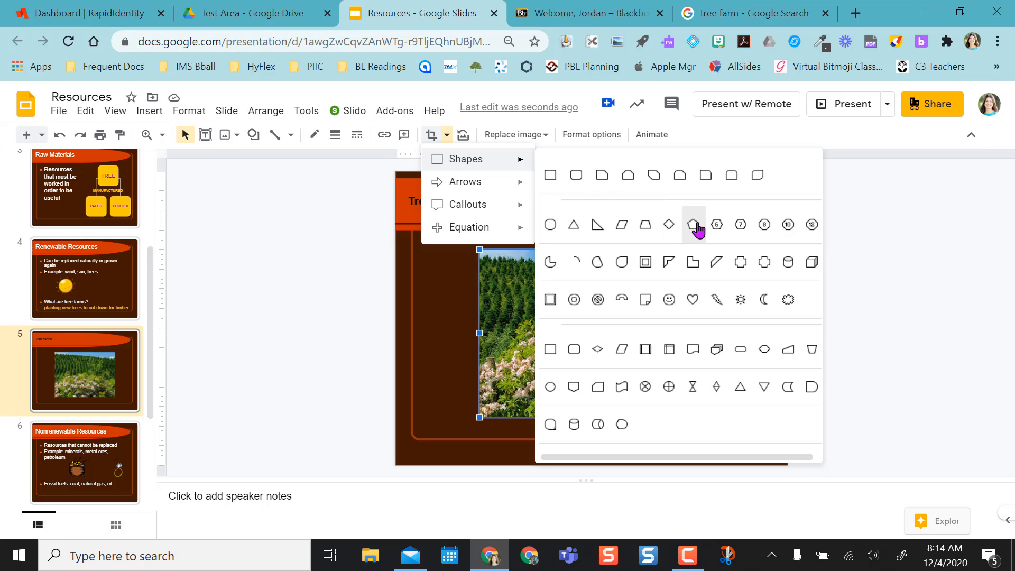
click(693, 224)
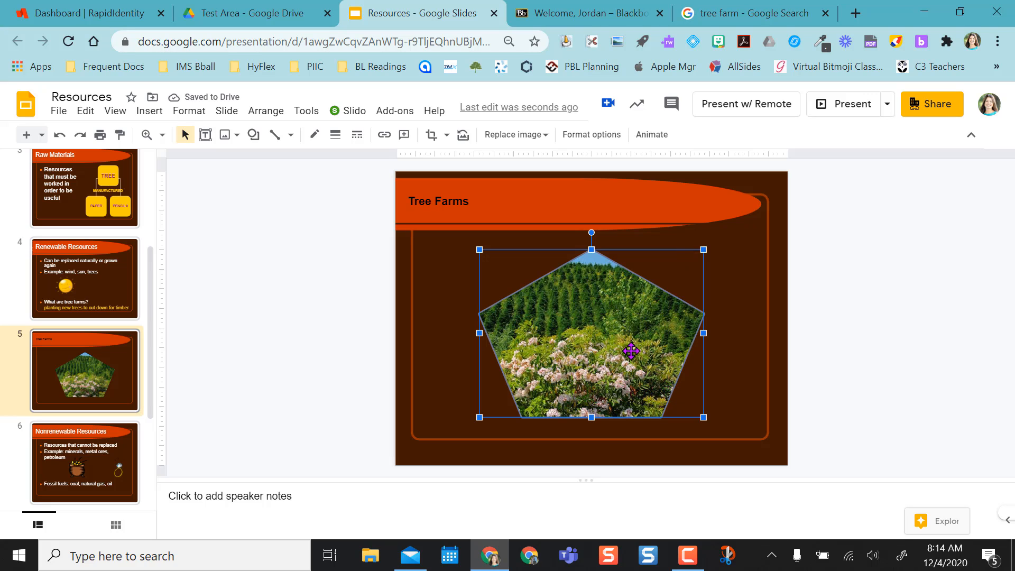
mouse_move(615, 336)
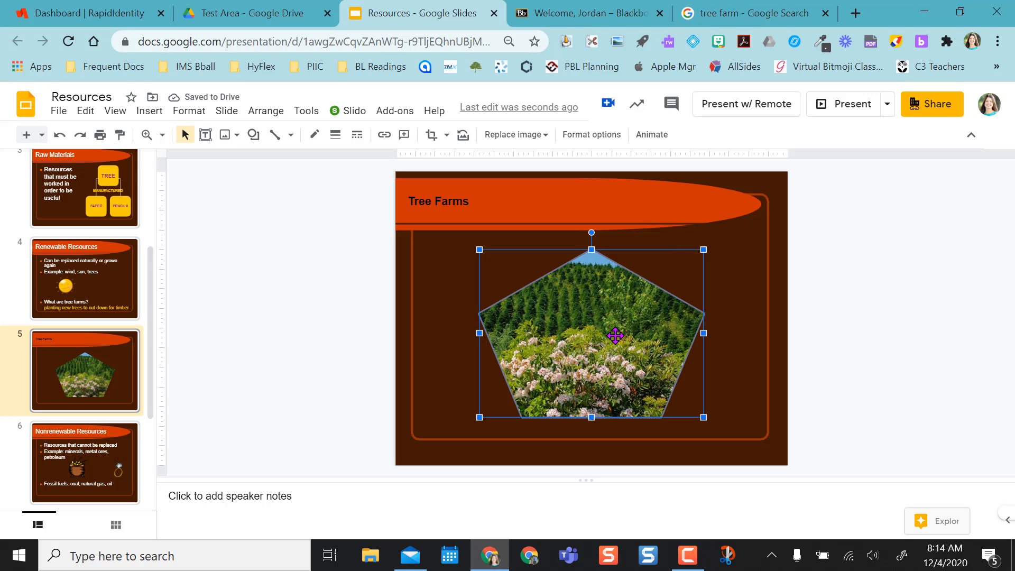